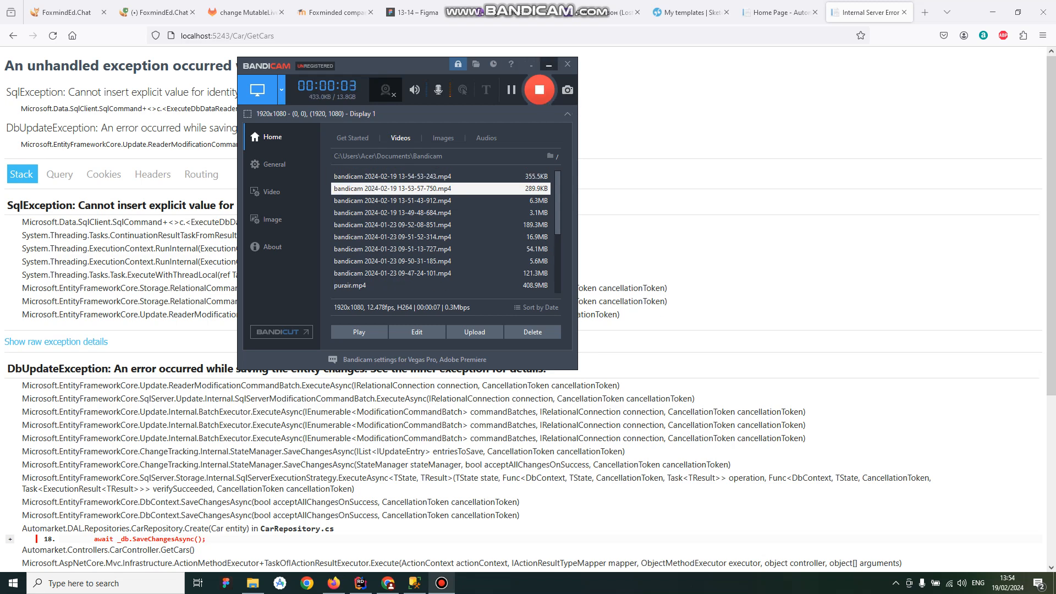
Step: Review the identity-insert SqlException on the GetCars error page and switch to the SSMS Cars designer
click(566, 64)
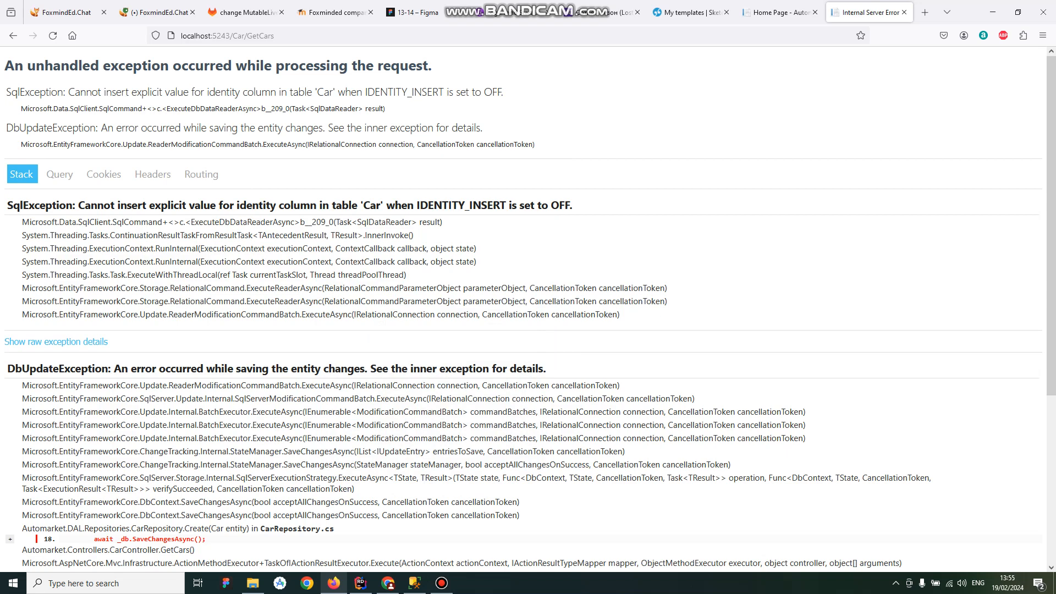
drag(365, 91, 502, 92)
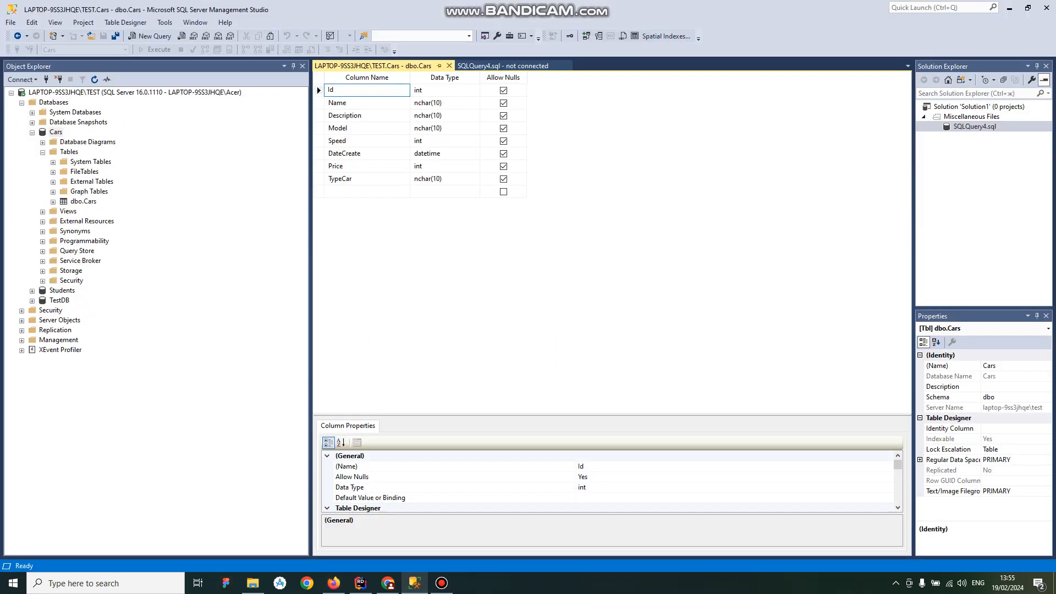
Step: Inspect the Id column's identity settings in the dbo.Cars designer before moving to Rider
click(367, 90)
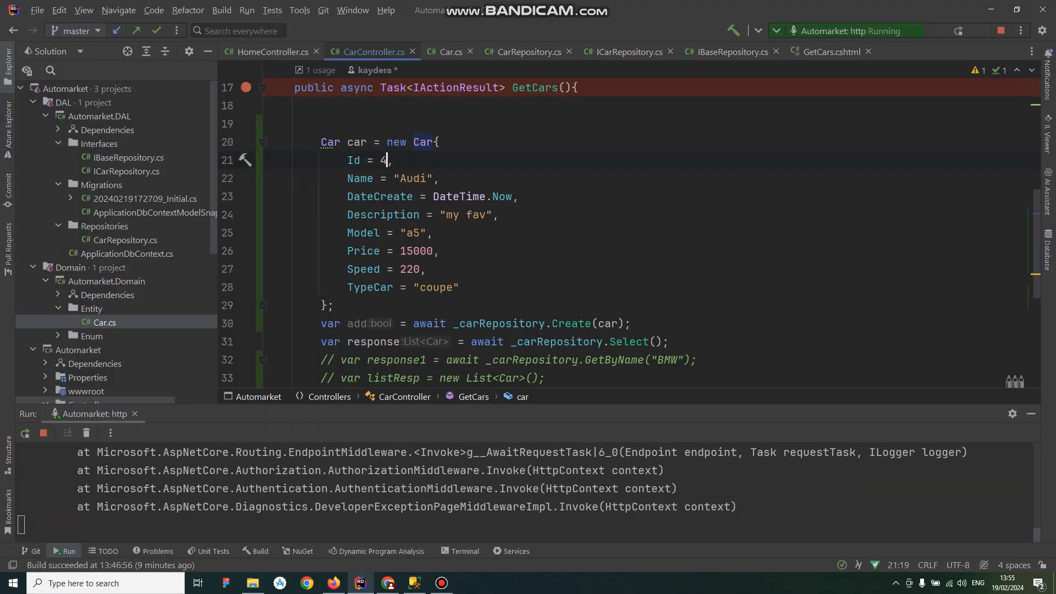
Step: Remove the 'Id = 4,' assignment from the new Car initializer in CarController.cs and rerun the app
double_click(360, 160)
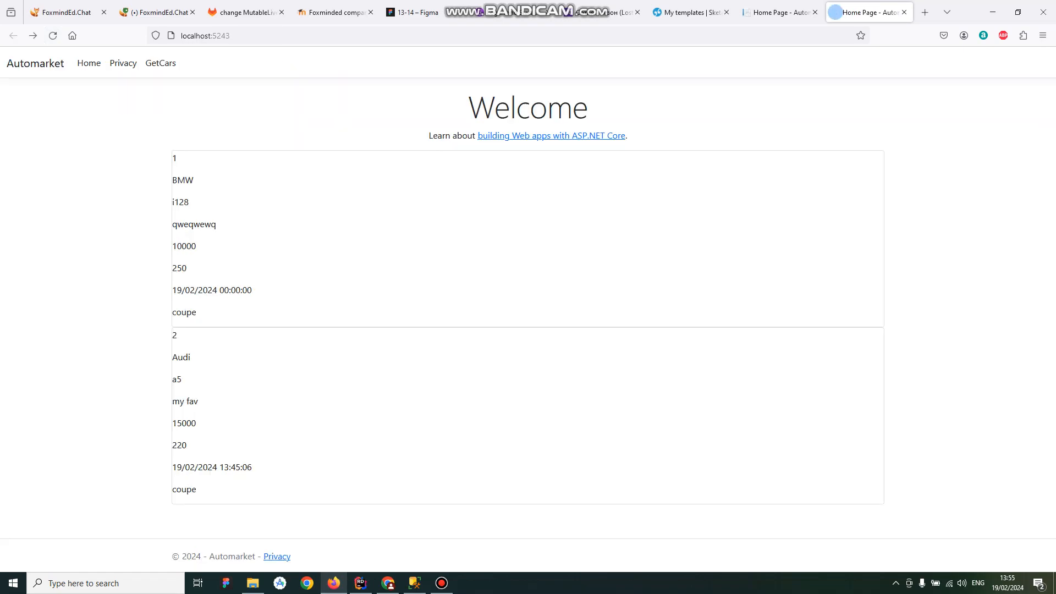
Step: Load the GetCars list showing the new Audi numbered 4, then return to the SSMS designer
click(160, 63)
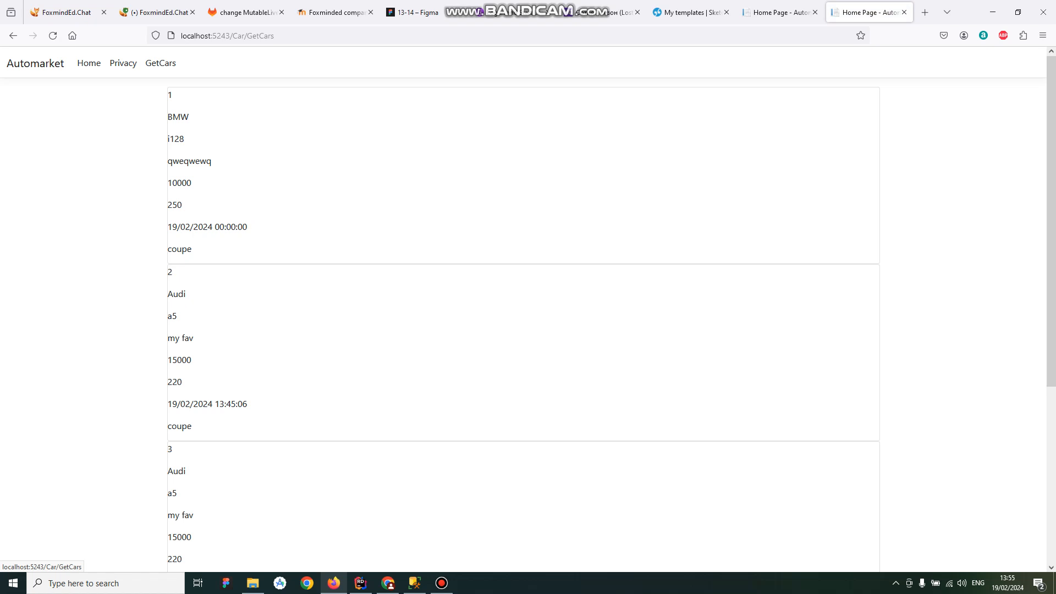
scroll(down, 3)
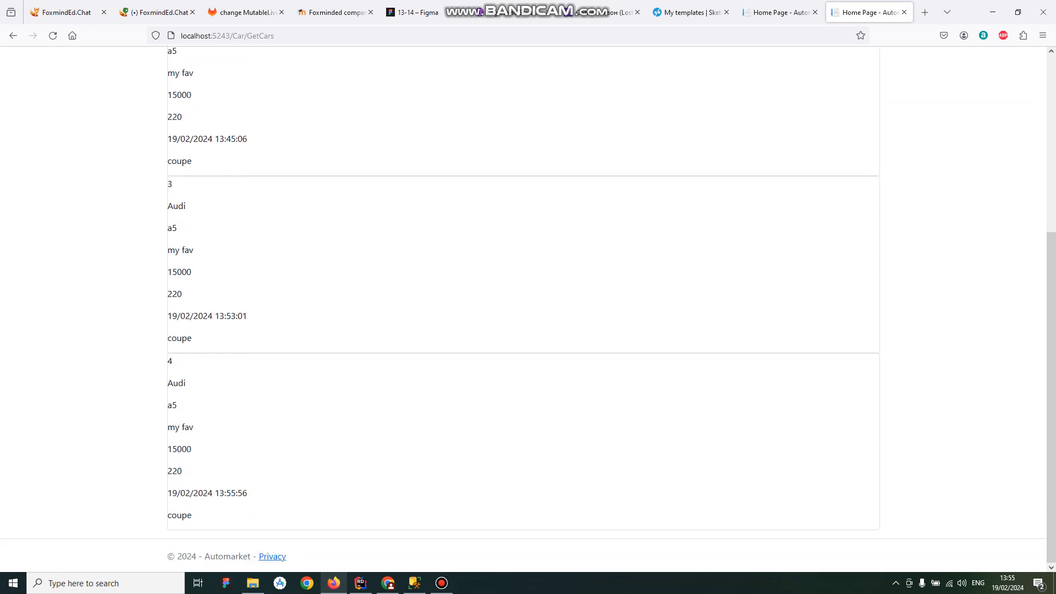
double_click(169, 361)
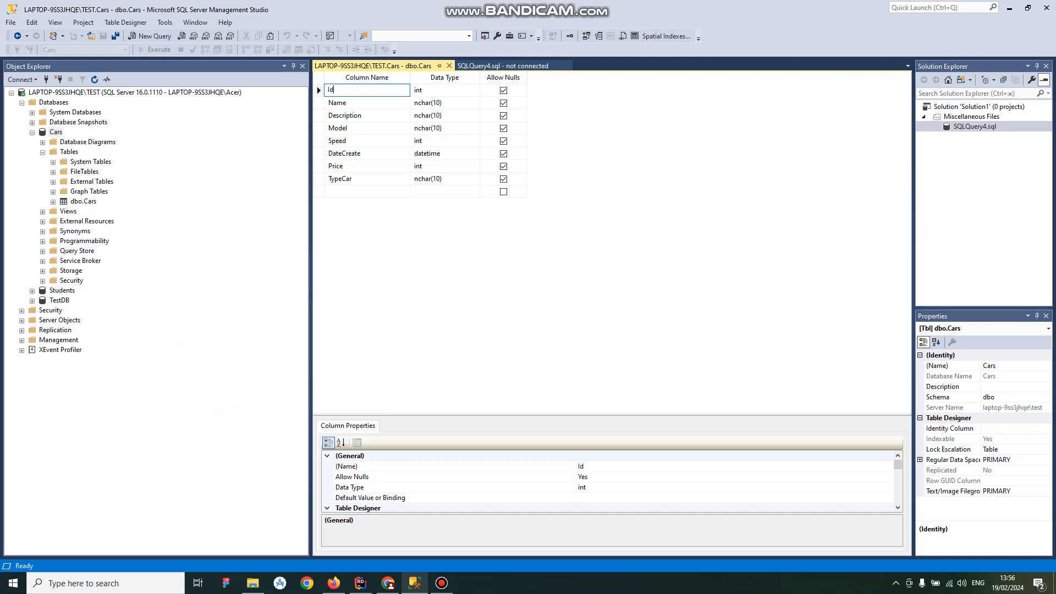
click(82, 201)
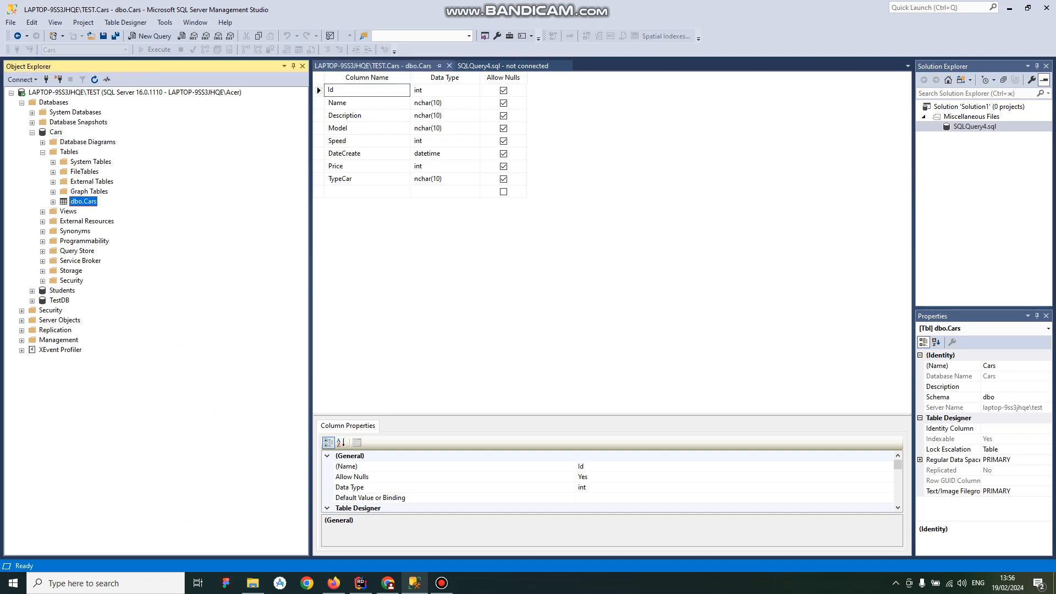
scroll(down, 3)
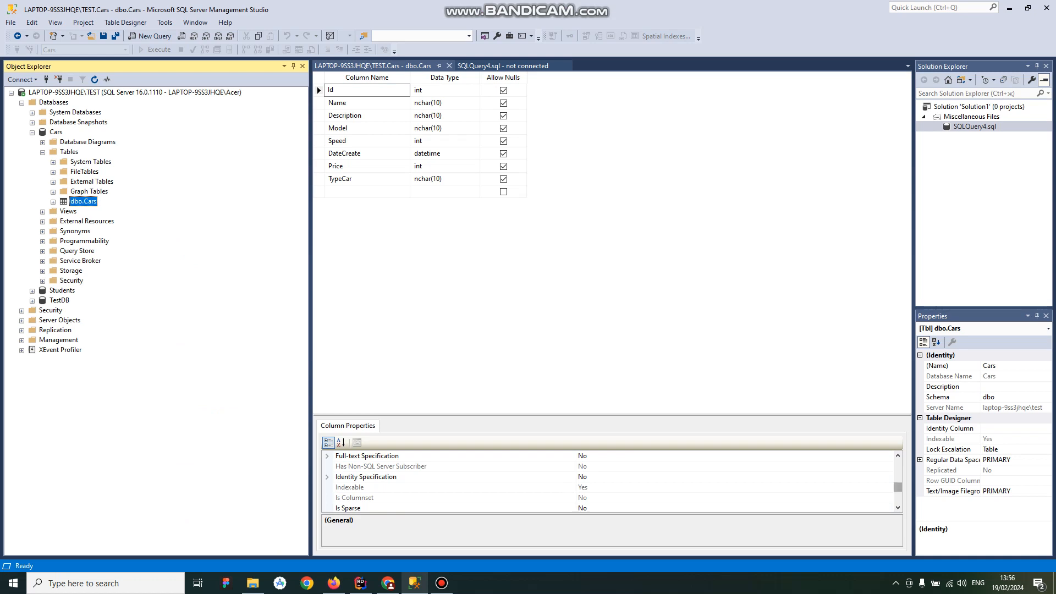
click(368, 89)
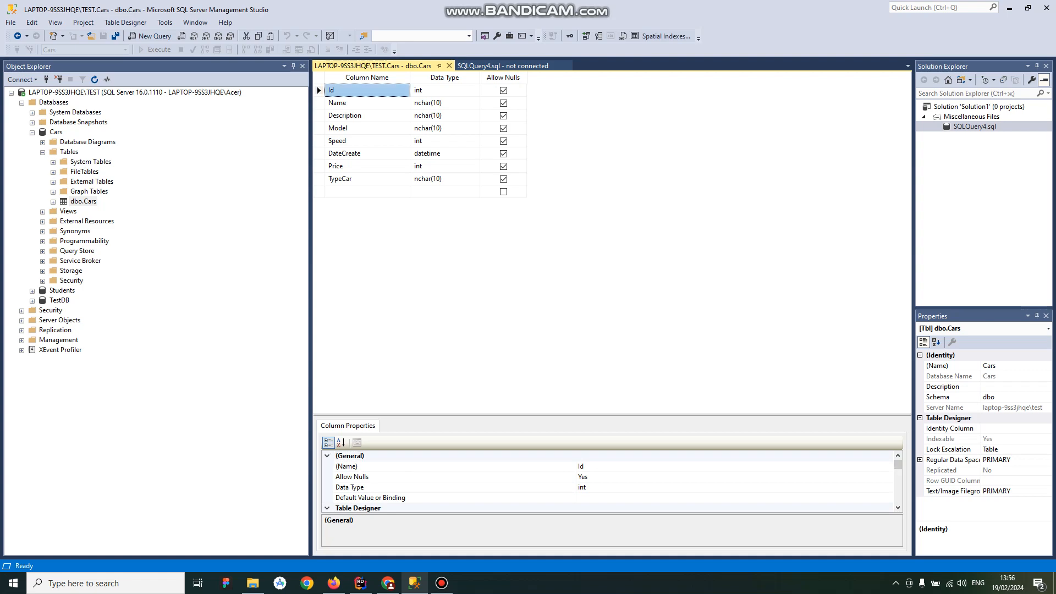